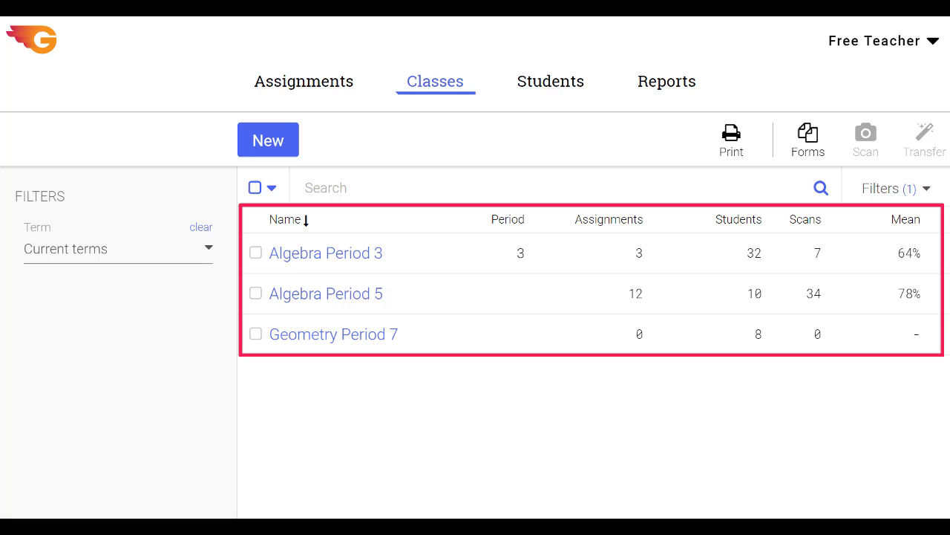
Leave the class list and show the current assignments list
{"action": "left_click", "coordinate": [304, 80]}
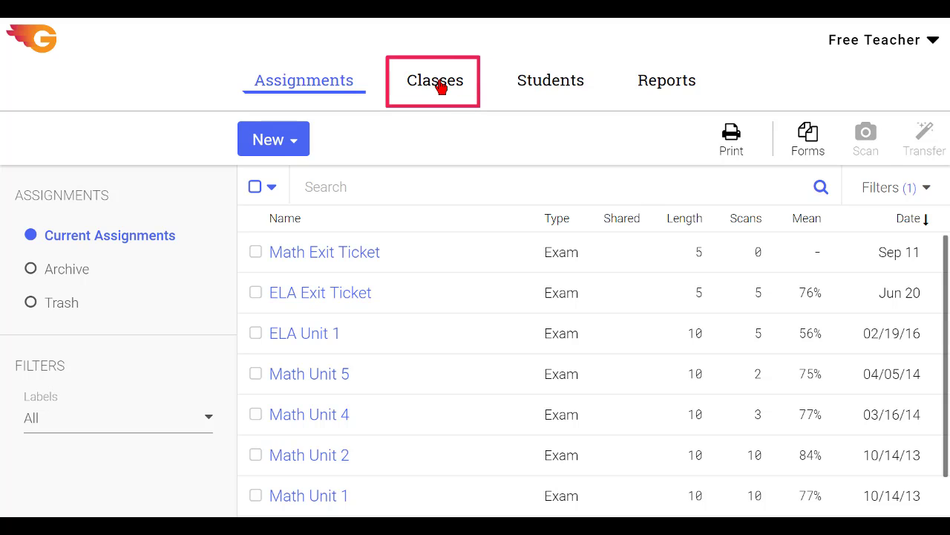
Add and save a class called 'My New Class', then go back to assignments
{"action": "left_click", "coordinate": [435, 80]}
{"action": "type", "text": "M"}
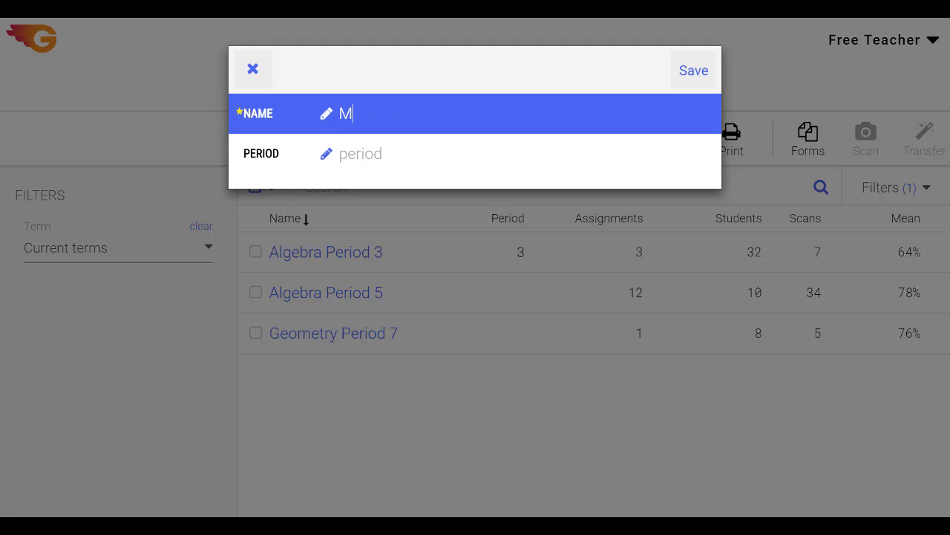
{"action": "type", "text": "y New Class"}
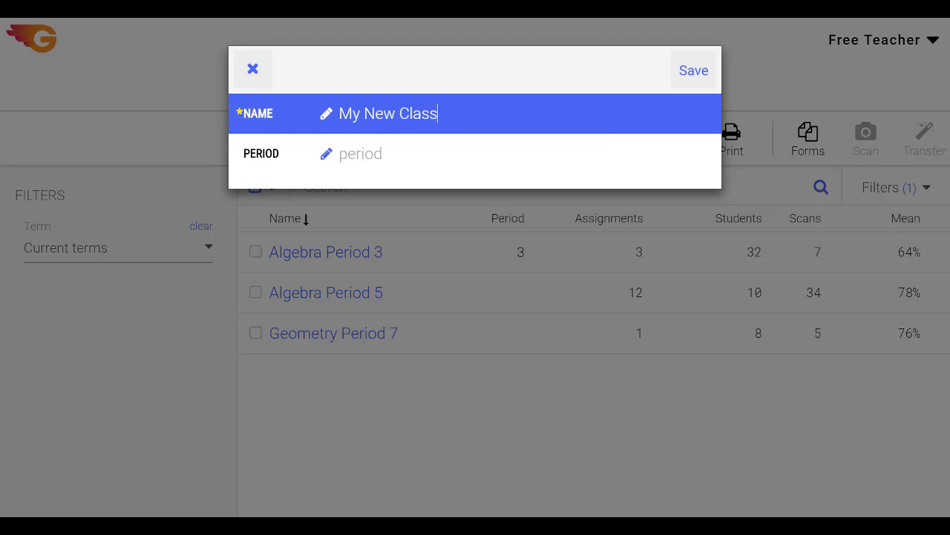
{"action": "left_click", "coordinate": [693, 70]}
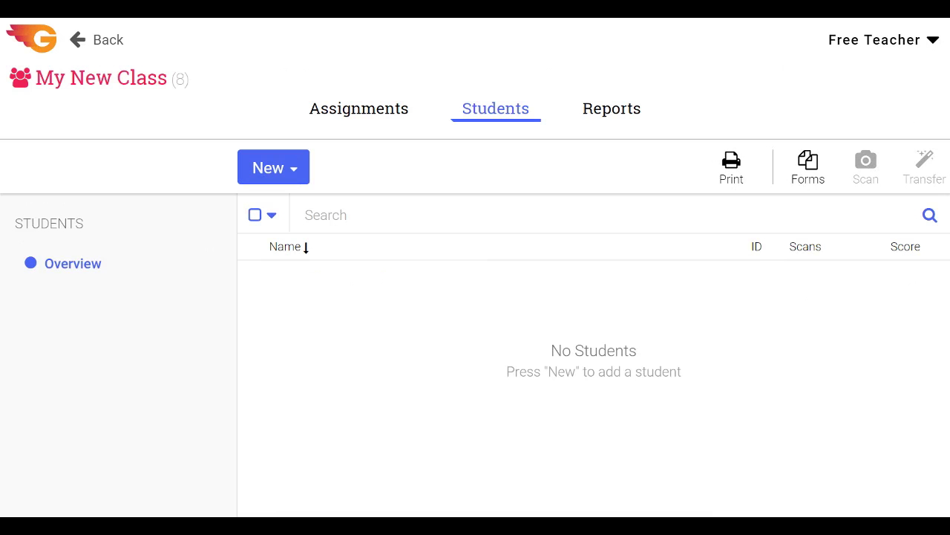
{"action": "left_click", "coordinate": [273, 166]}
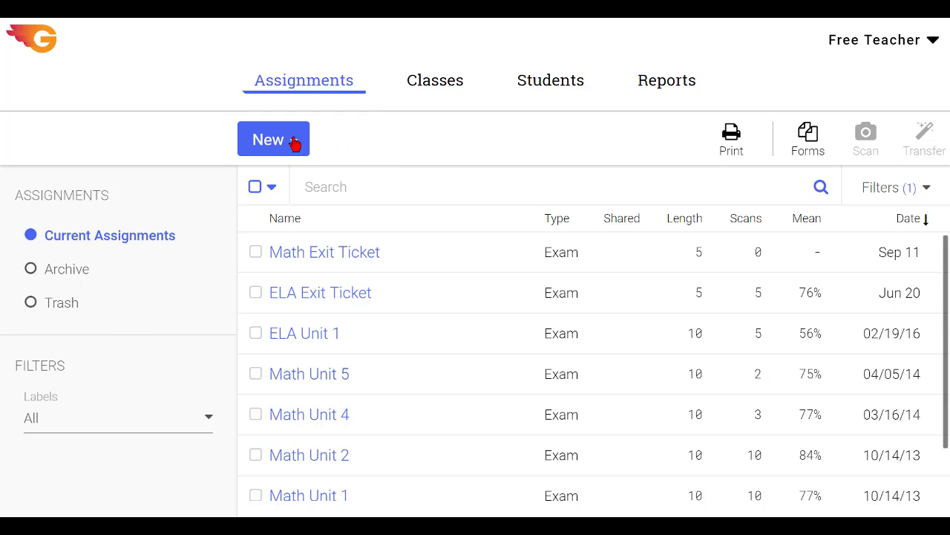
Save a new 10-question multiple-question assignment titled 'My New Assignment'
{"action": "left_click", "coordinate": [273, 139]}
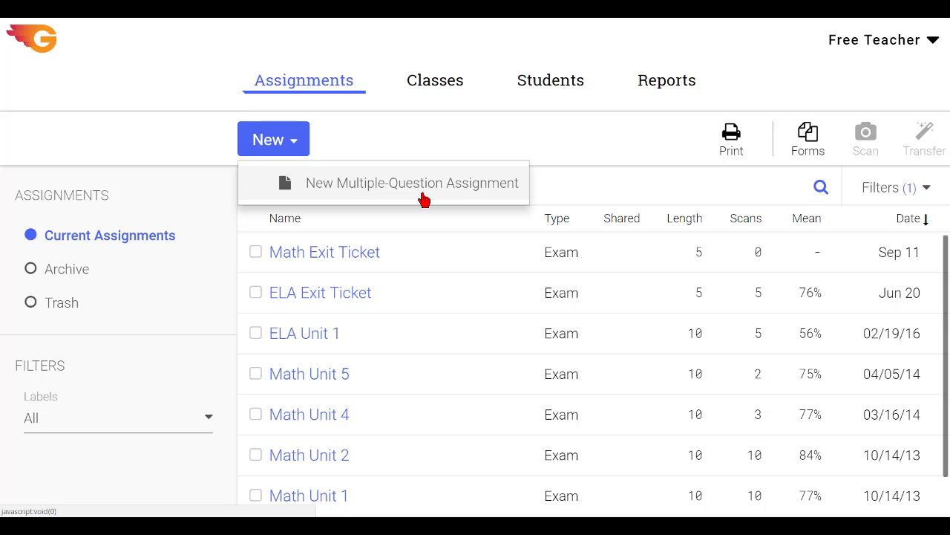
{"action": "left_click", "coordinate": [412, 182]}
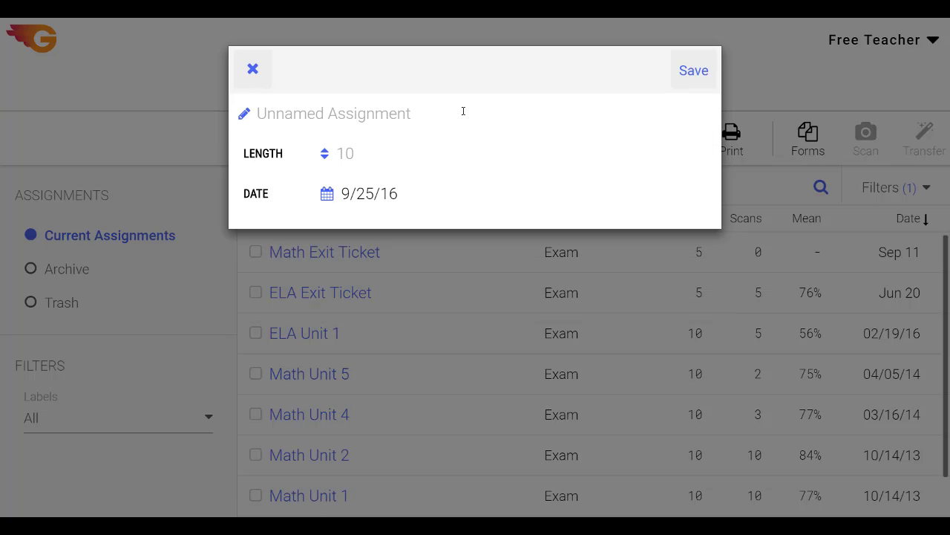
{"action": "type", "text": "My New Assignment"}
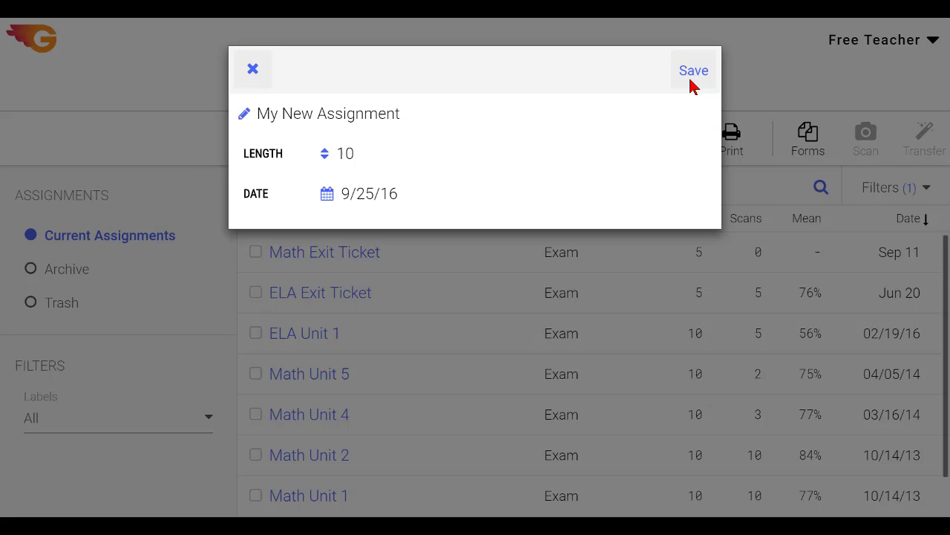
{"action": "left_click", "coordinate": [693, 70]}
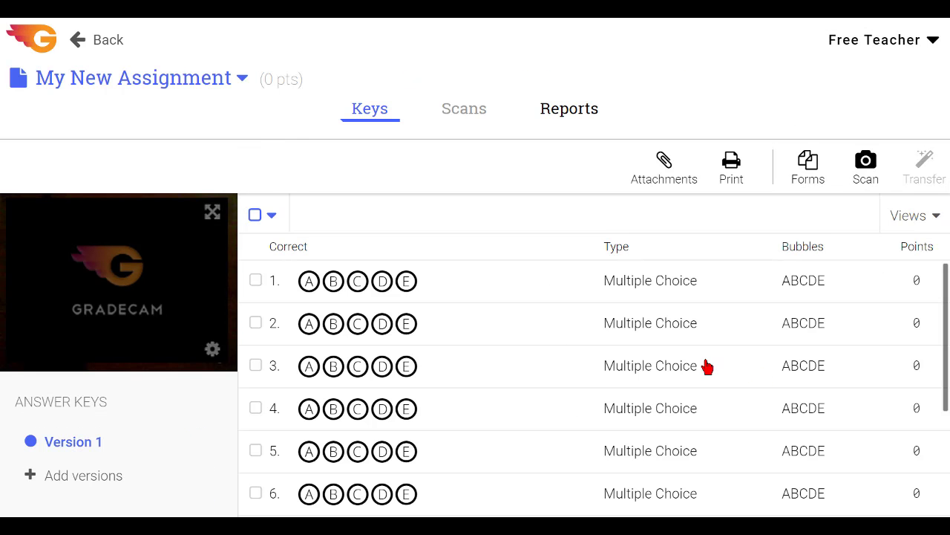
Mark answers C, A, B, D, A, D for questions 1–6 in the key
{"action": "left_click", "coordinate": [357, 280]}
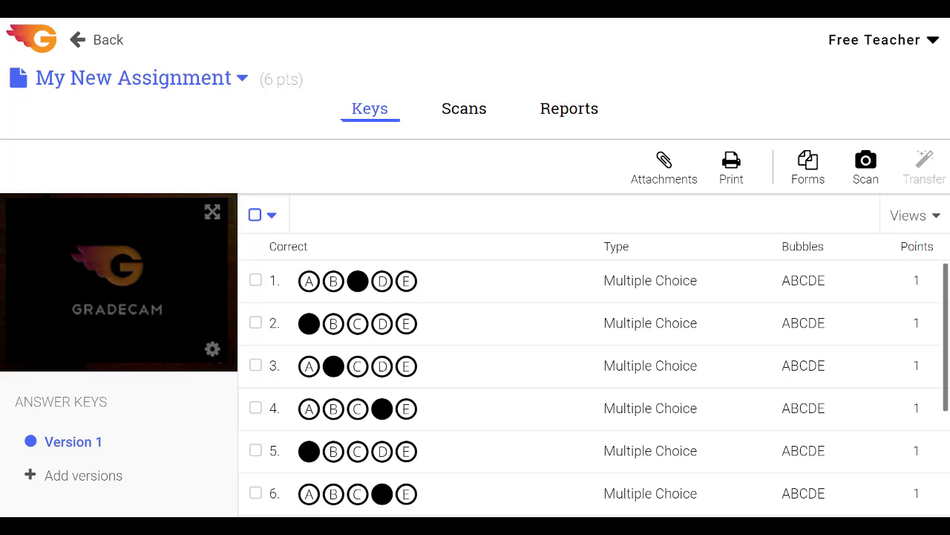
{"action": "mouse_move", "coordinate": [656, 362]}
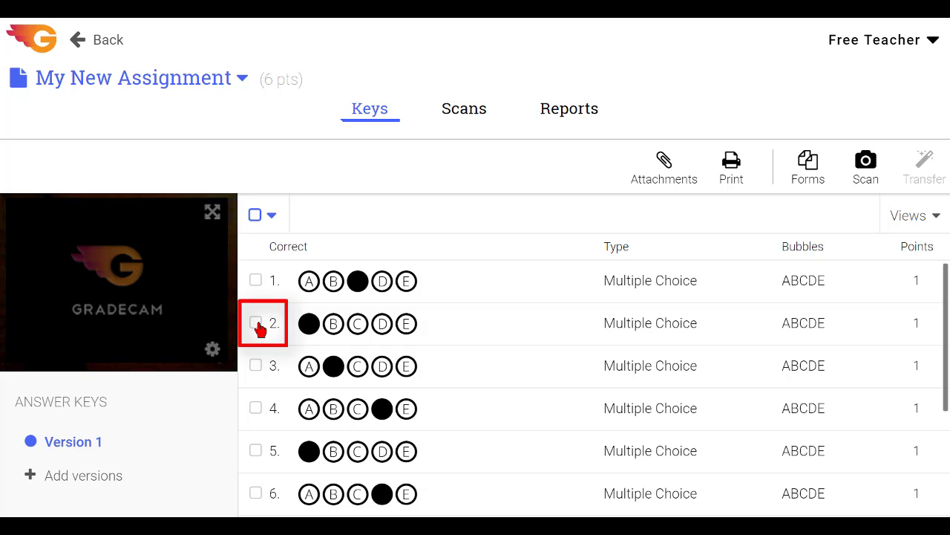
Change question 2's type to Number Grid with correct answer 18
{"action": "left_click", "coordinate": [255, 322]}
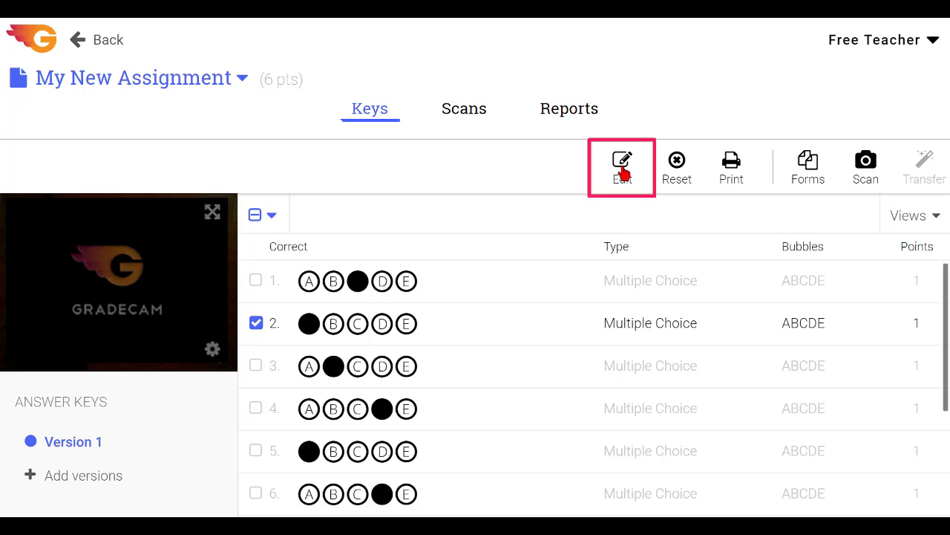
{"action": "left_click", "coordinate": [621, 162]}
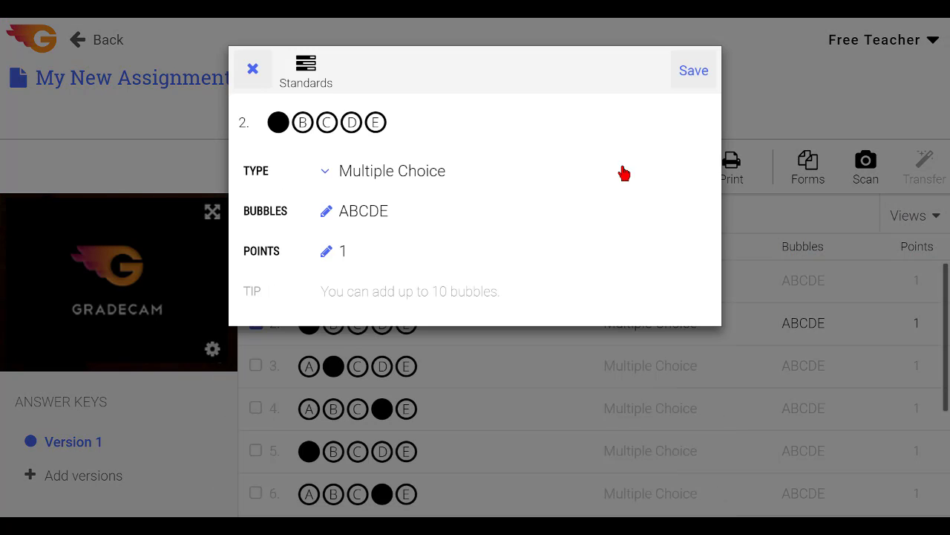
{"action": "left_click", "coordinate": [392, 171]}
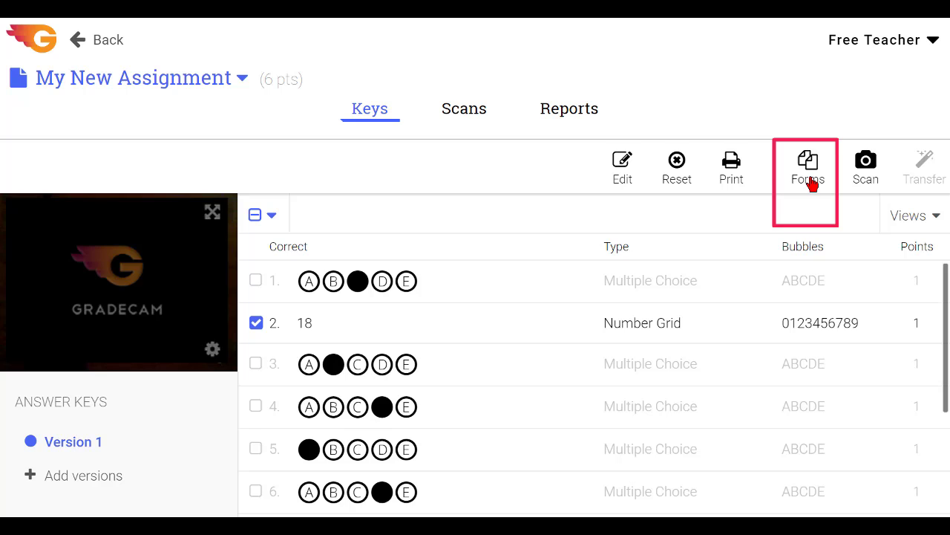
Generate Algebra Period 3 answer forms and download them as a PDF
{"action": "left_click", "coordinate": [805, 163]}
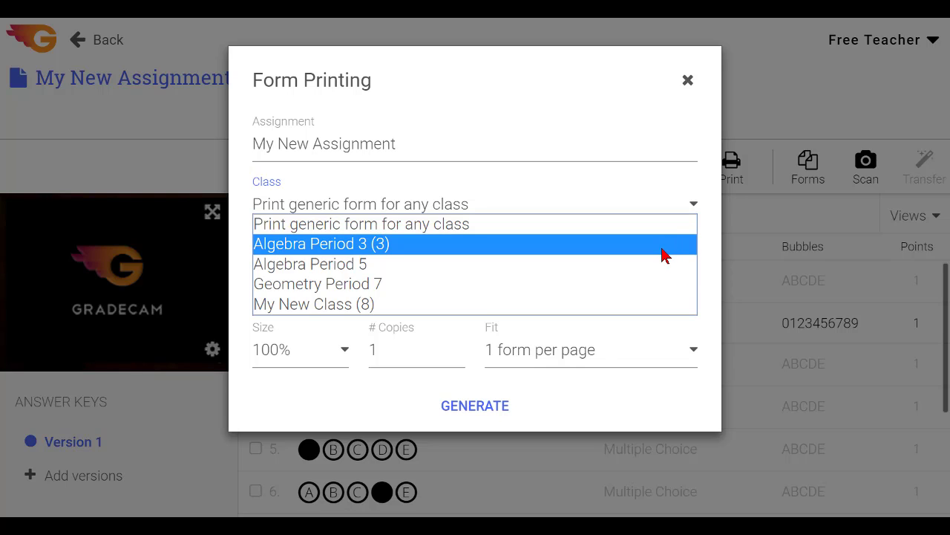
{"action": "left_click", "coordinate": [320, 244]}
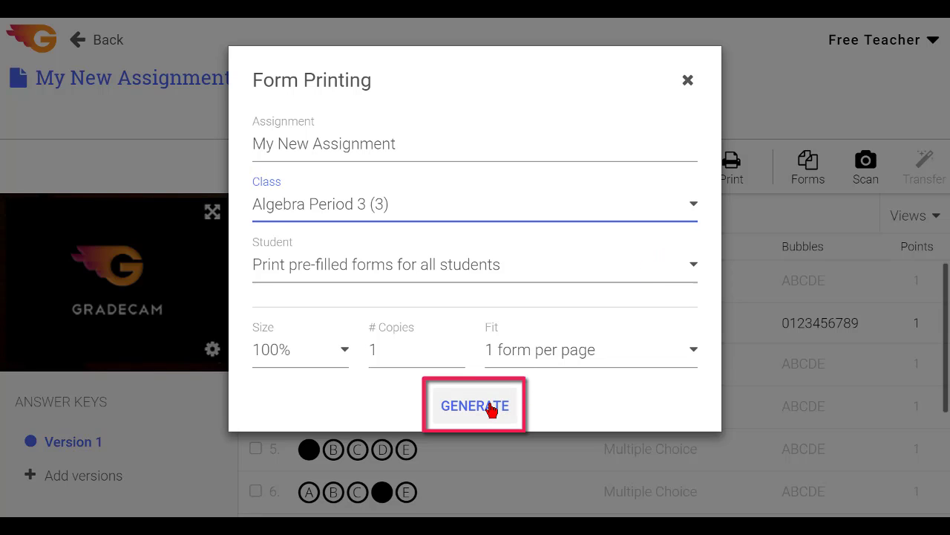
{"action": "left_click", "coordinate": [475, 405]}
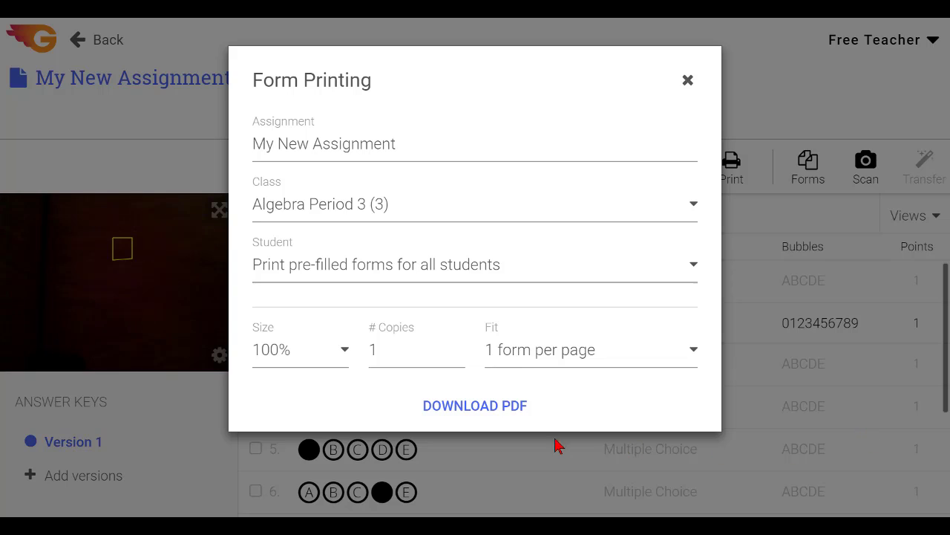
{"action": "left_click", "coordinate": [474, 405]}
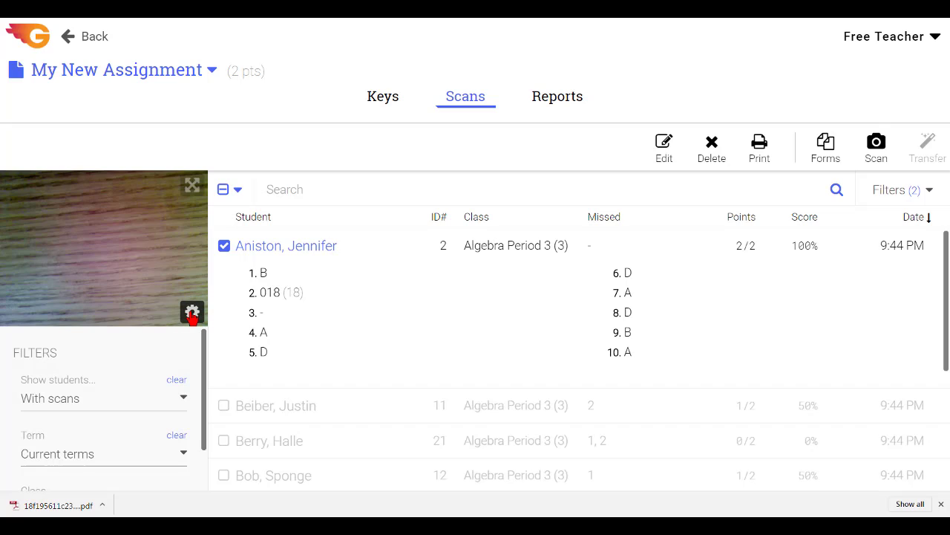
Review scanner settings, choosing camera 2 and Flipped orientation
{"action": "left_click", "coordinate": [191, 311]}
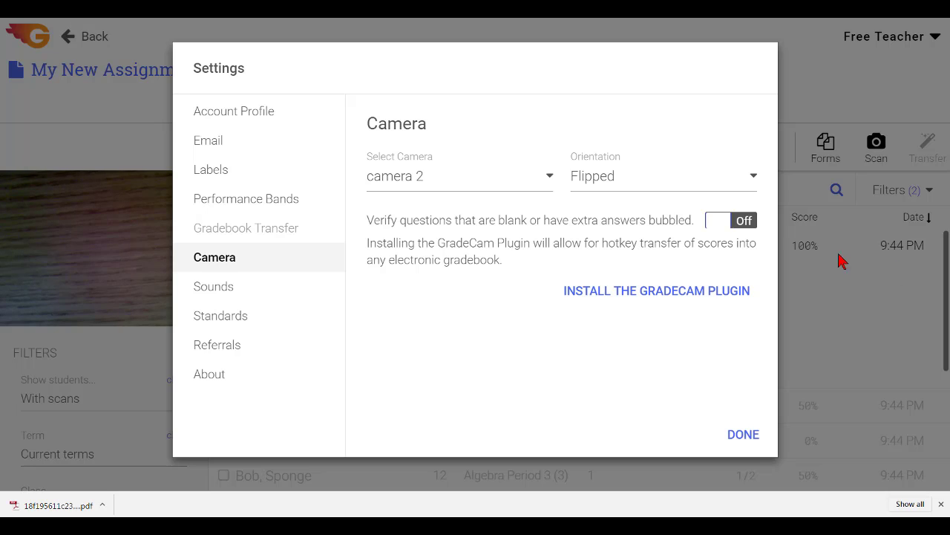
{"action": "left_click", "coordinate": [458, 176]}
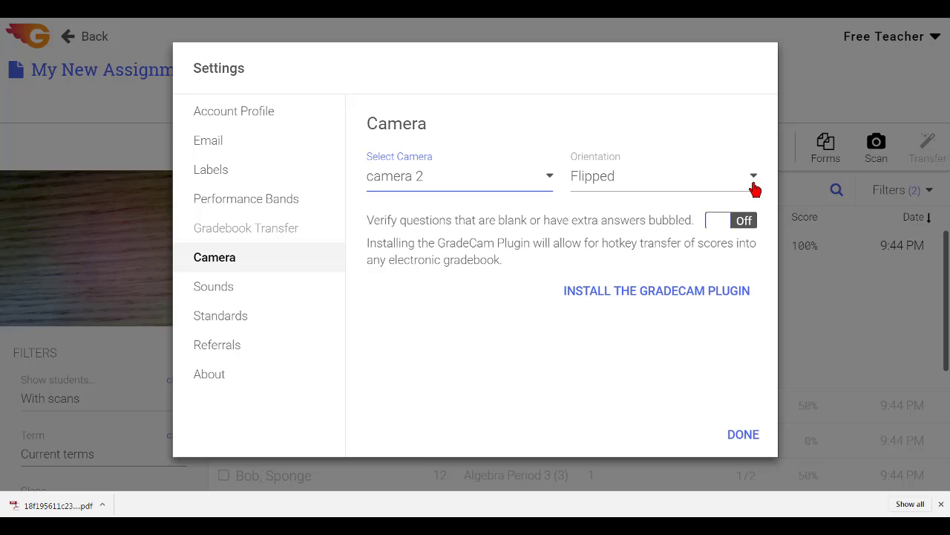
{"action": "left_click", "coordinate": [664, 176]}
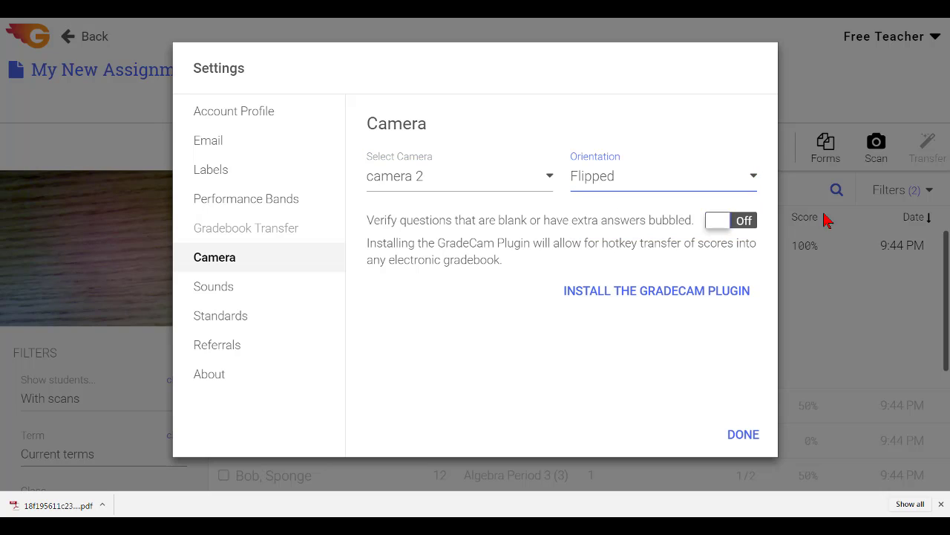
{"action": "left_click", "coordinate": [742, 434]}
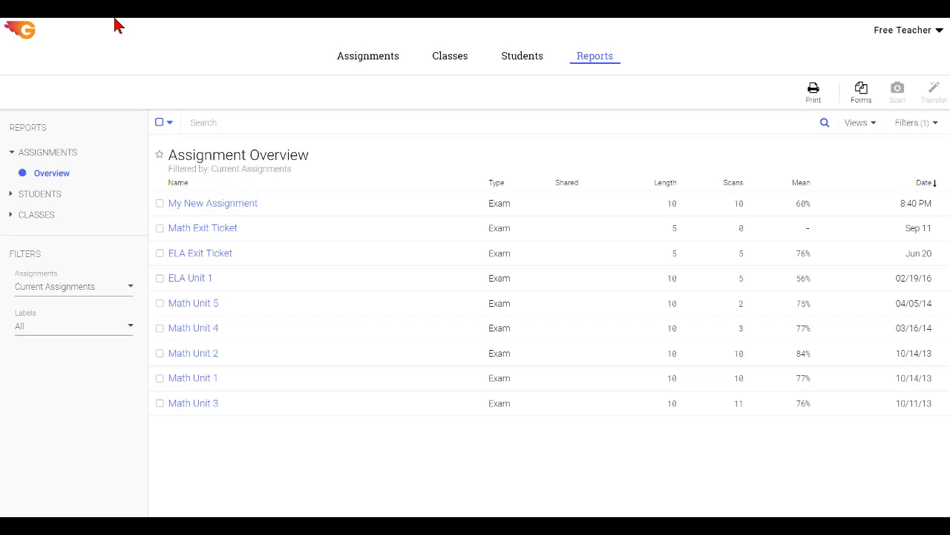
{"action": "mouse_move", "coordinate": [297, 173]}
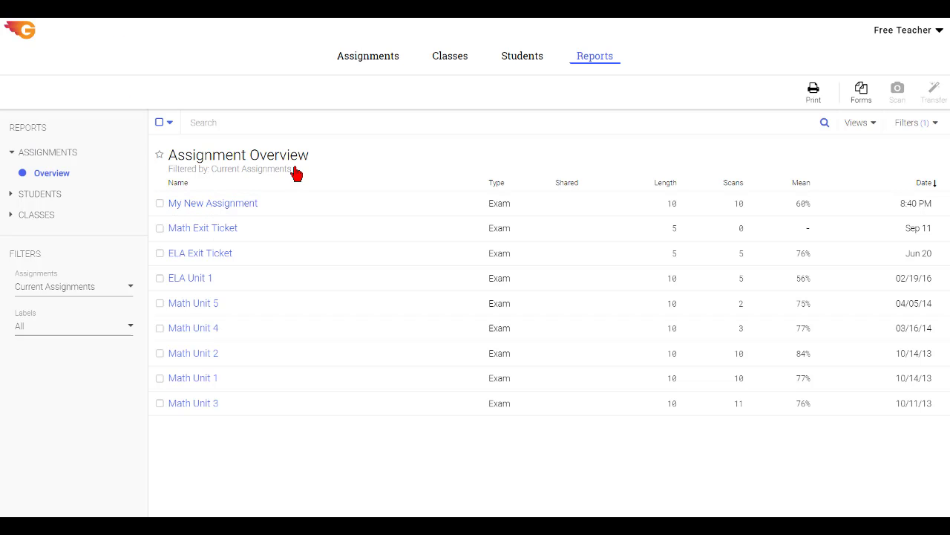
Open My New Assignment's Score Graph from the Assignment Overview report
{"action": "left_click", "coordinate": [213, 203]}
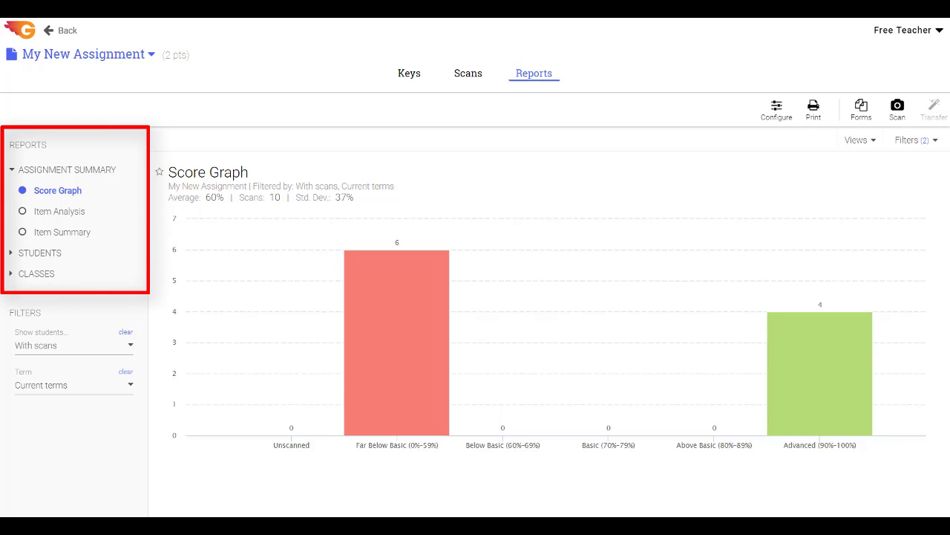
{"action": "mouse_move", "coordinate": [62, 232]}
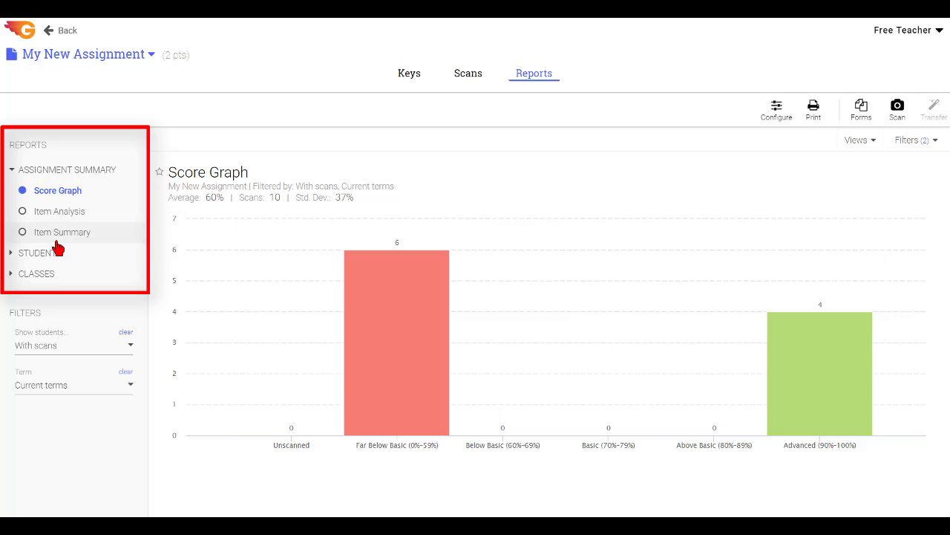
Show the Student By Question report, then Class By Question for Algebra Period 3
{"action": "left_click", "coordinate": [39, 252]}
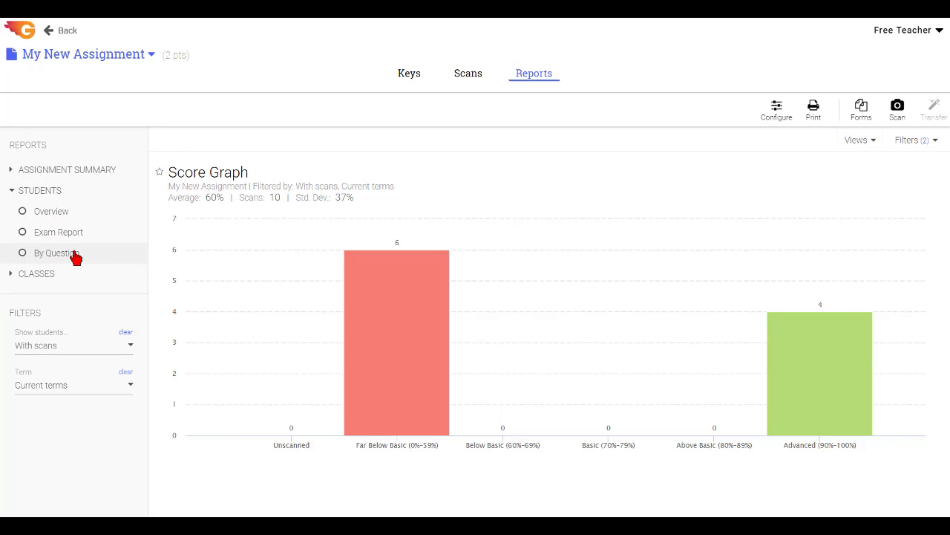
{"action": "left_click", "coordinate": [57, 252]}
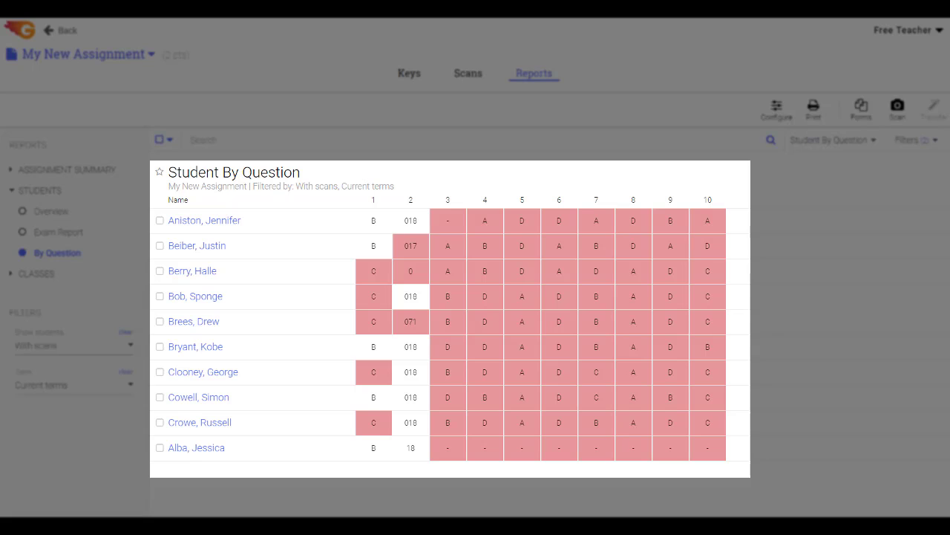
{"action": "left_click", "coordinate": [36, 211]}
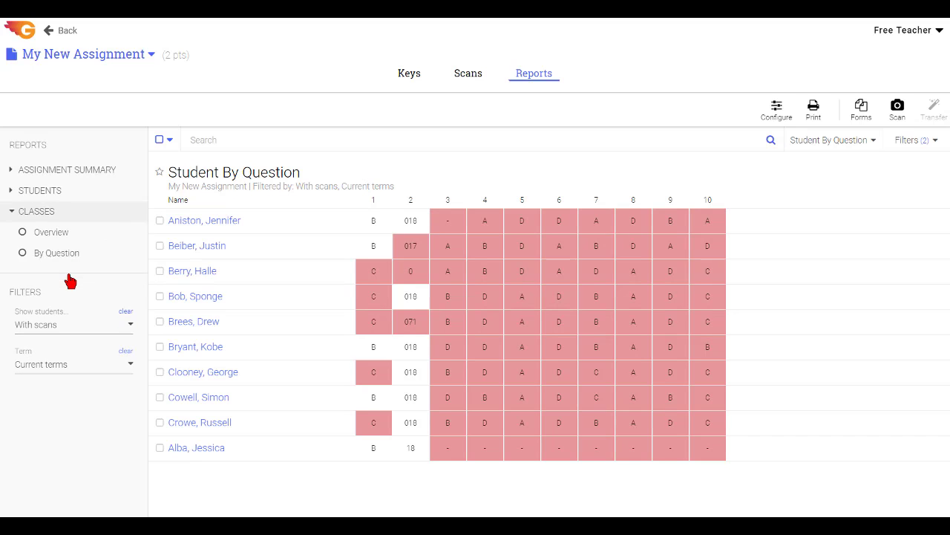
{"action": "left_click", "coordinate": [57, 252]}
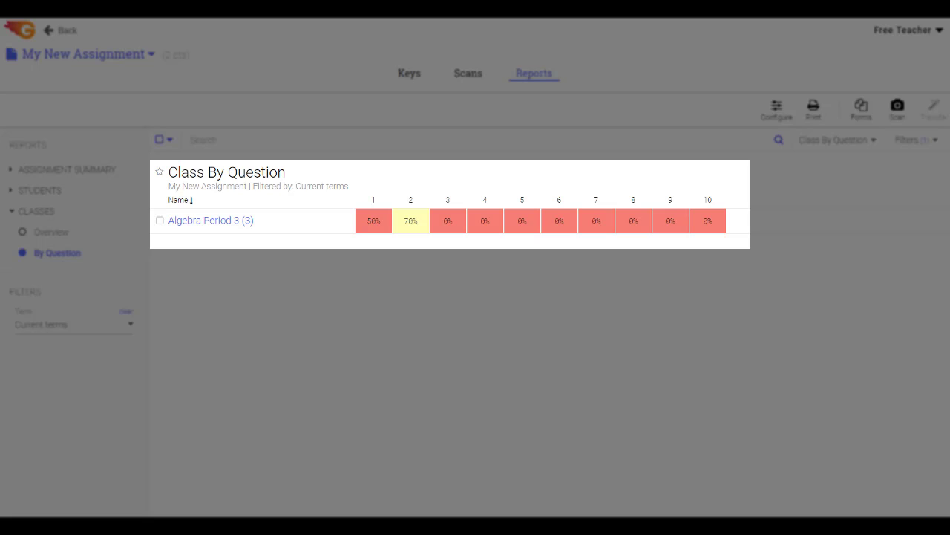